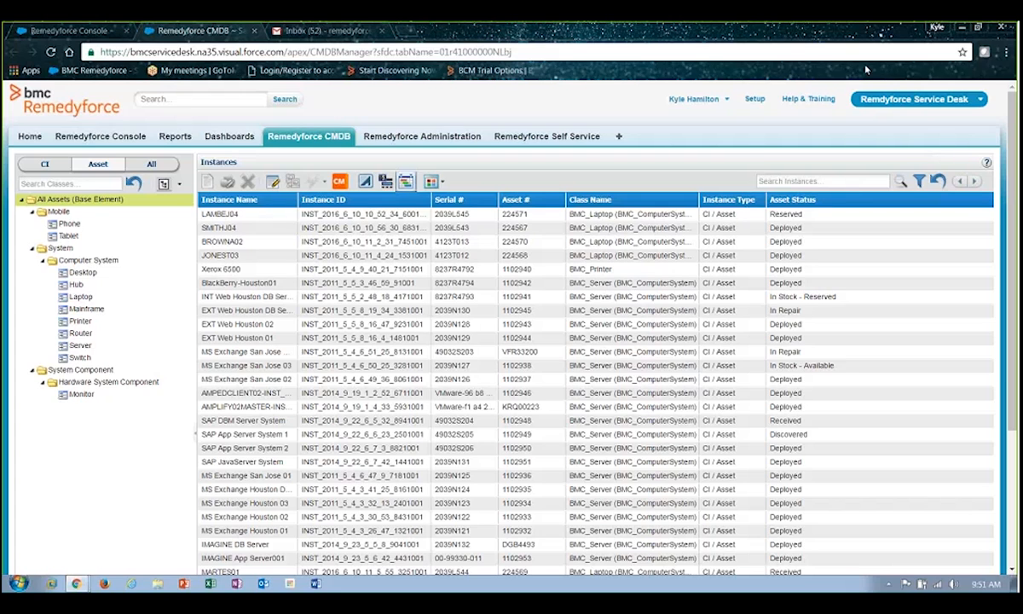
pyautogui.moveTo(866, 70)
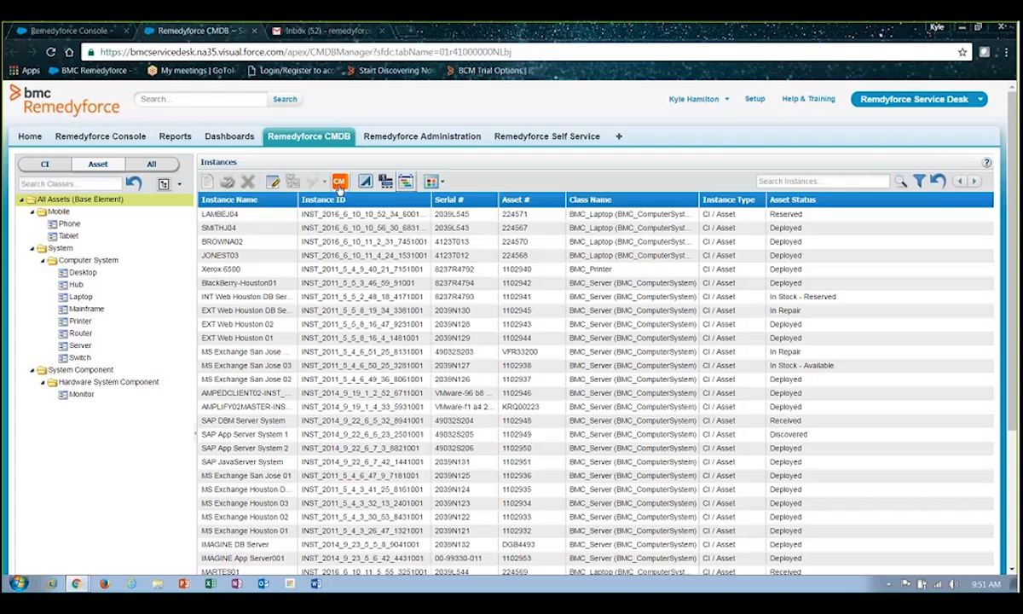
pyautogui.moveTo(339, 181)
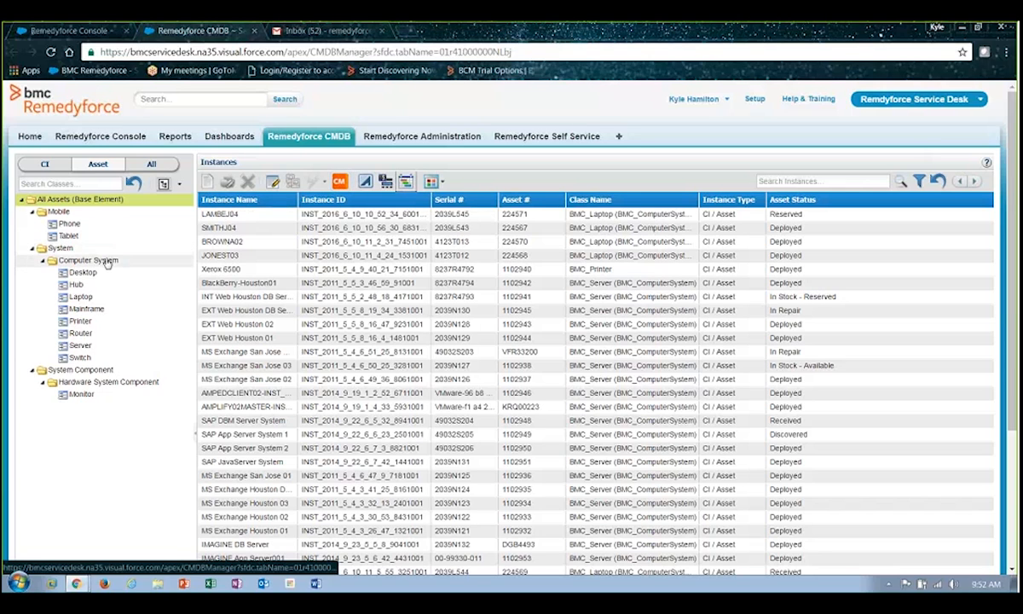
# Filter the CMDB to the Desktop class and start a new Desktop instance
pyautogui.click(83, 271)
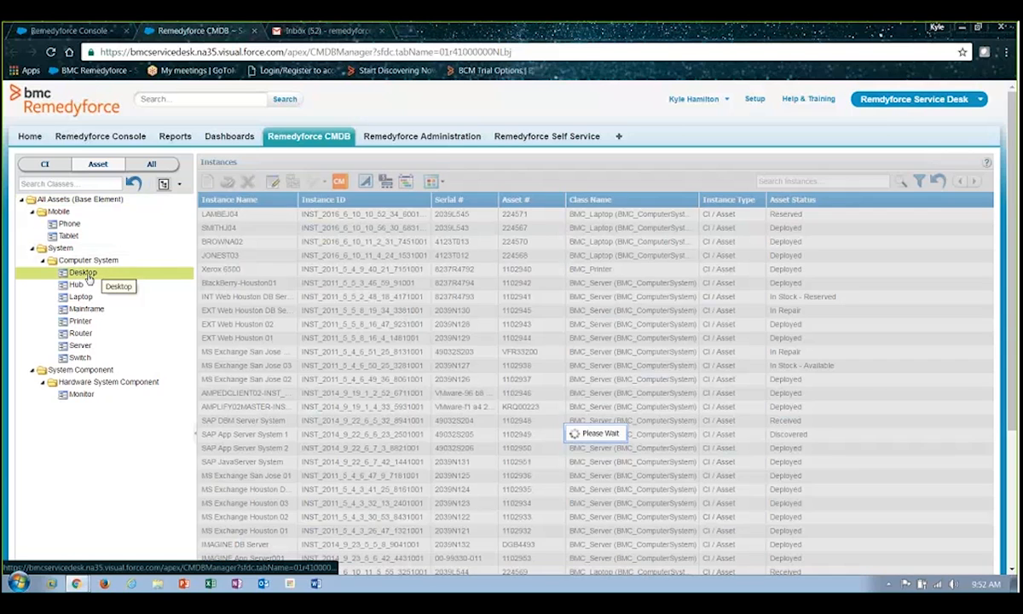
pyautogui.click(83, 271)
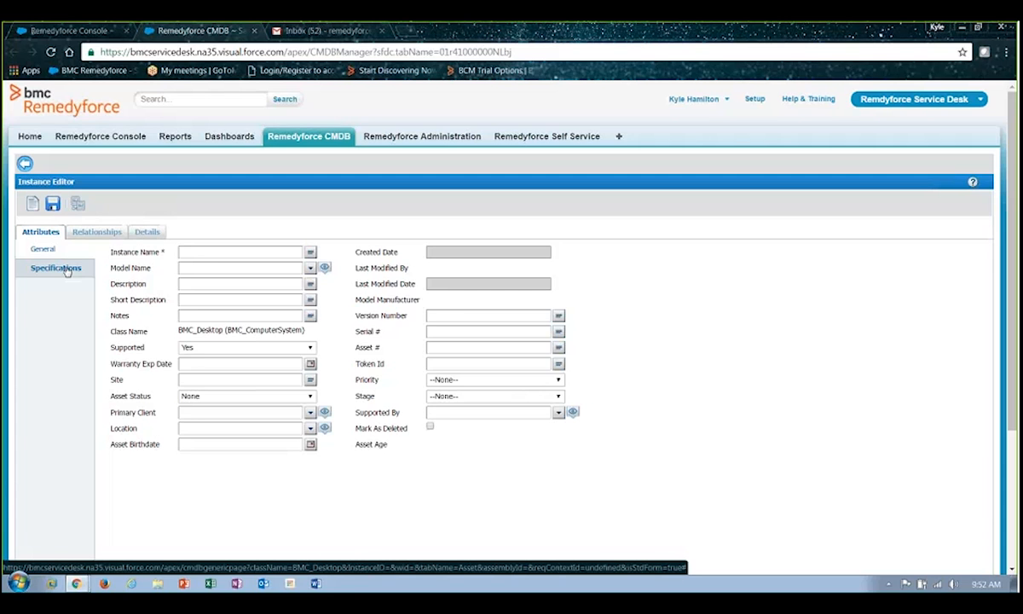
# Show the Specifications attributes (Is Virtual, DHCP Use, Primary Capability) for the new desktop
pyautogui.click(55, 268)
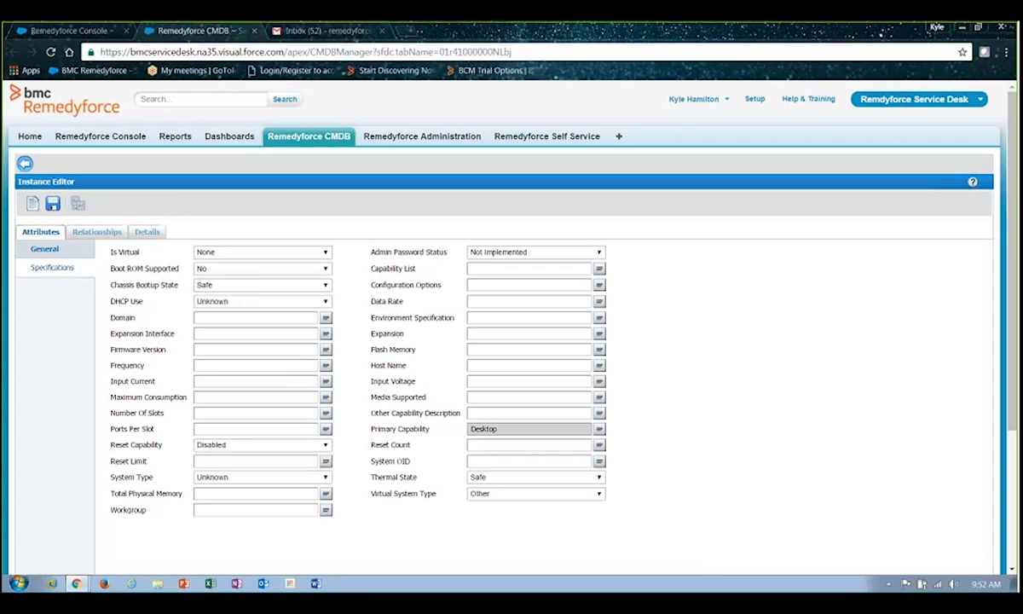
pyautogui.moveTo(173, 379)
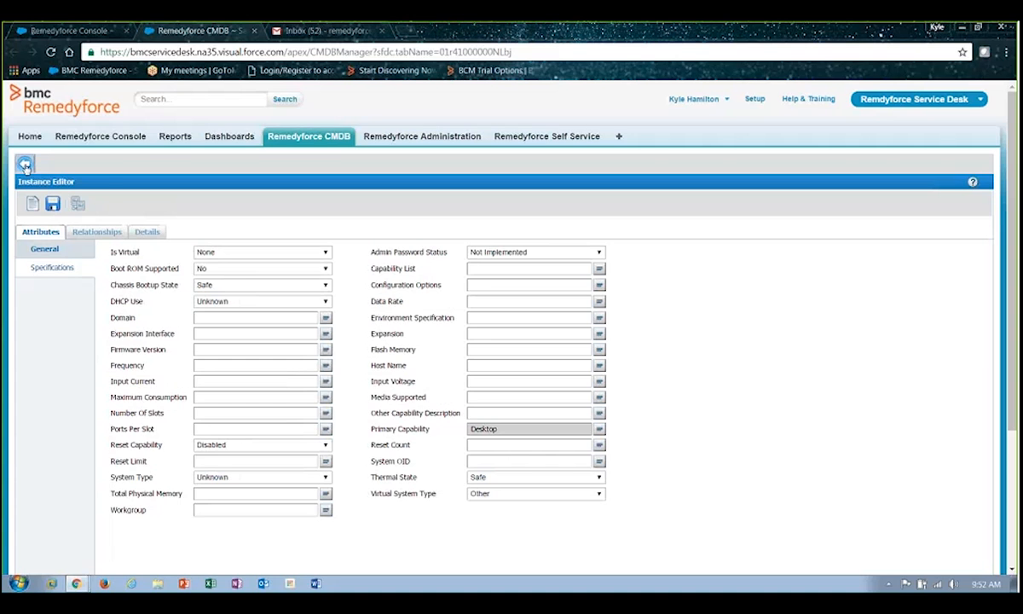
# Leave the Instance Editor and switch the class tree to the full CI view
pyautogui.click(24, 163)
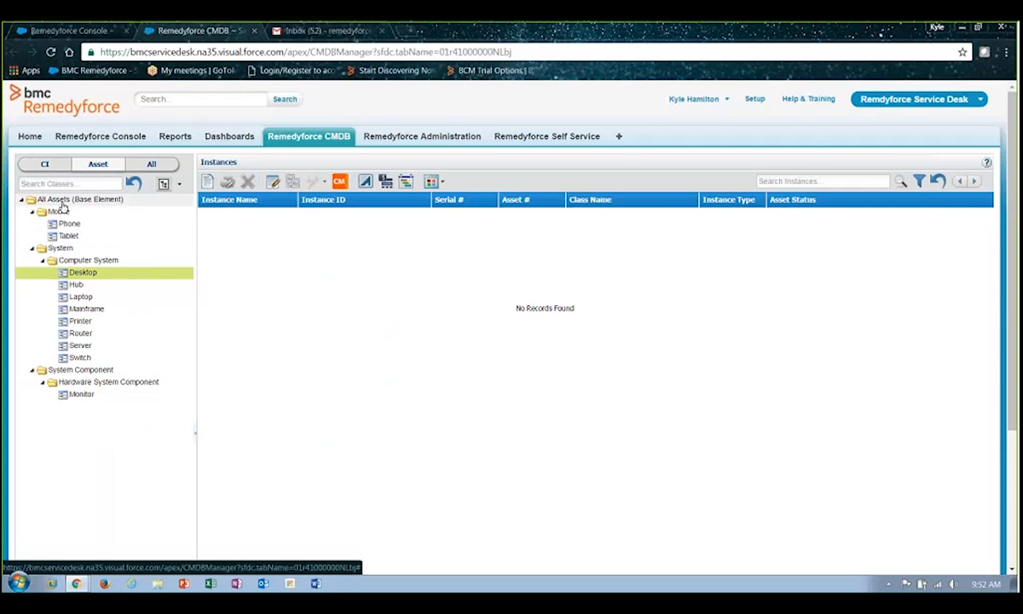
pyautogui.click(81, 199)
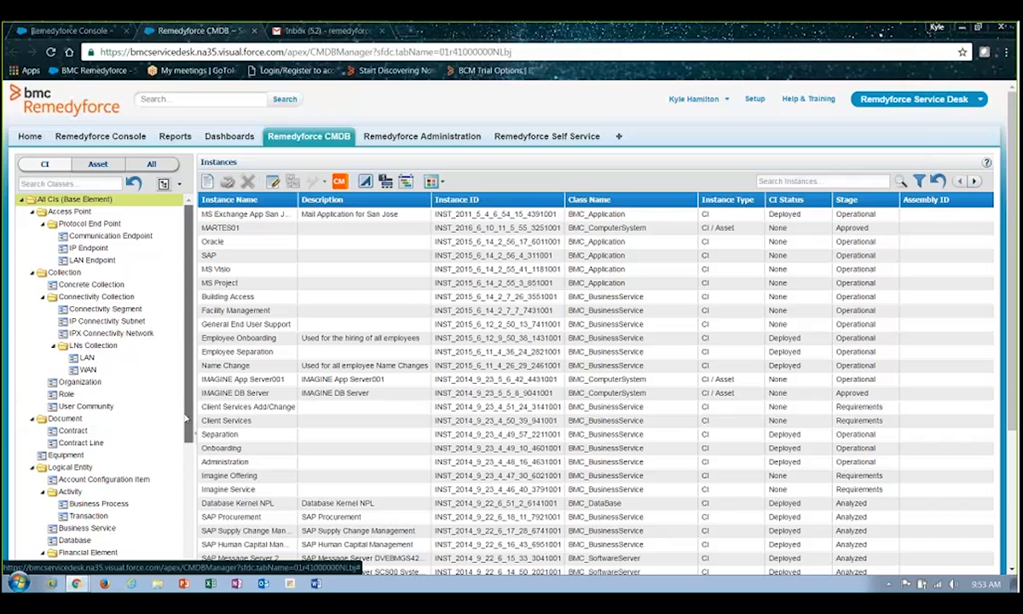
pyautogui.scroll(-3)
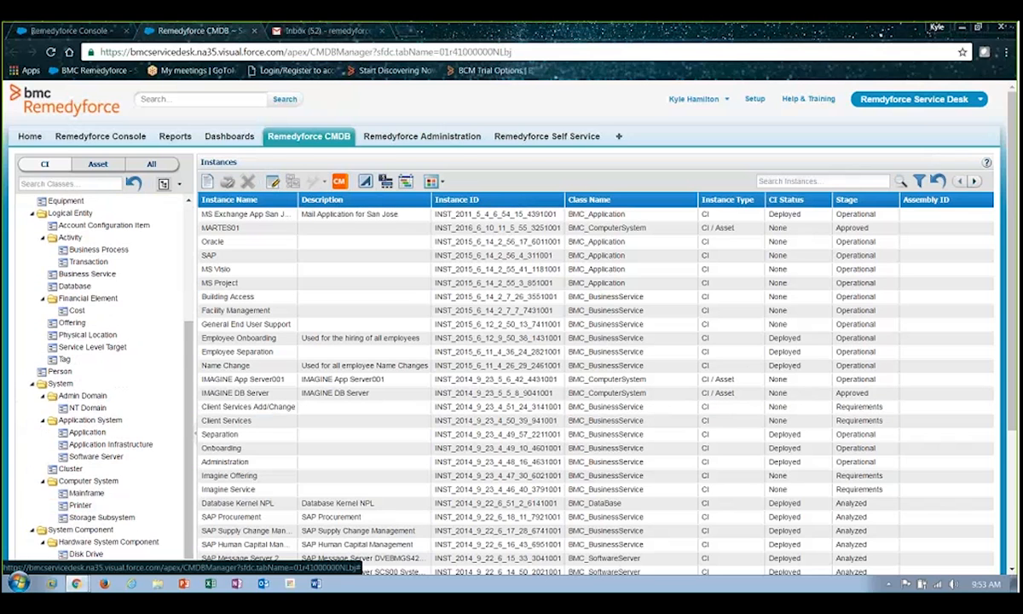
pyautogui.moveTo(315, 186)
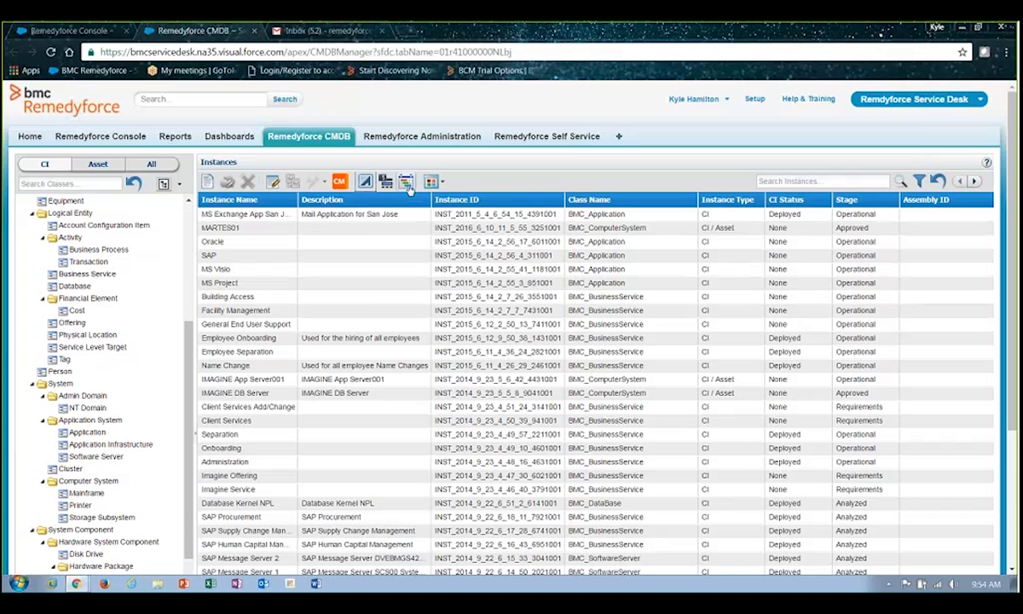
pyautogui.click(406, 181)
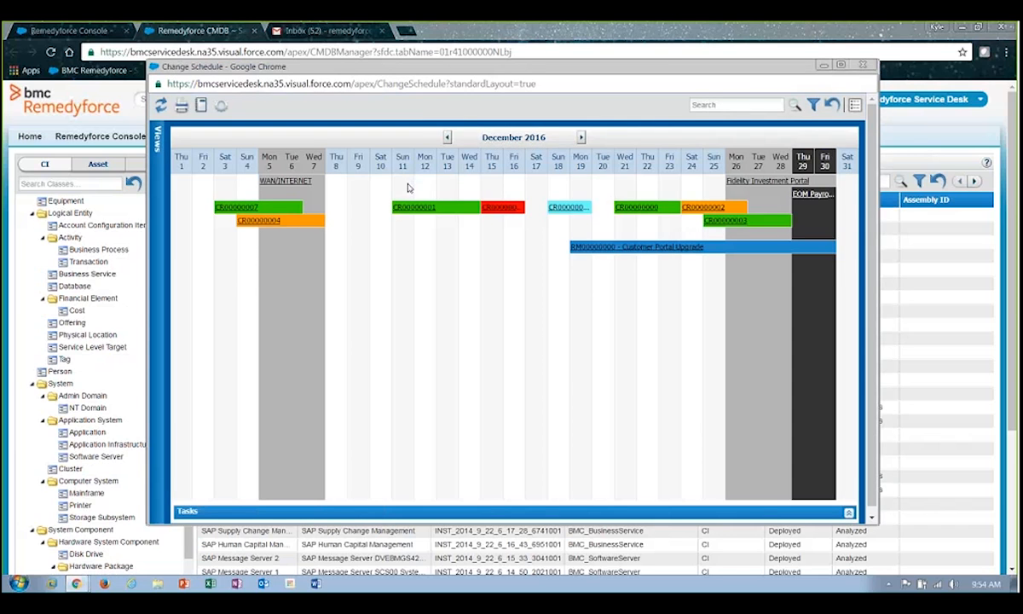
pyautogui.moveTo(247, 206)
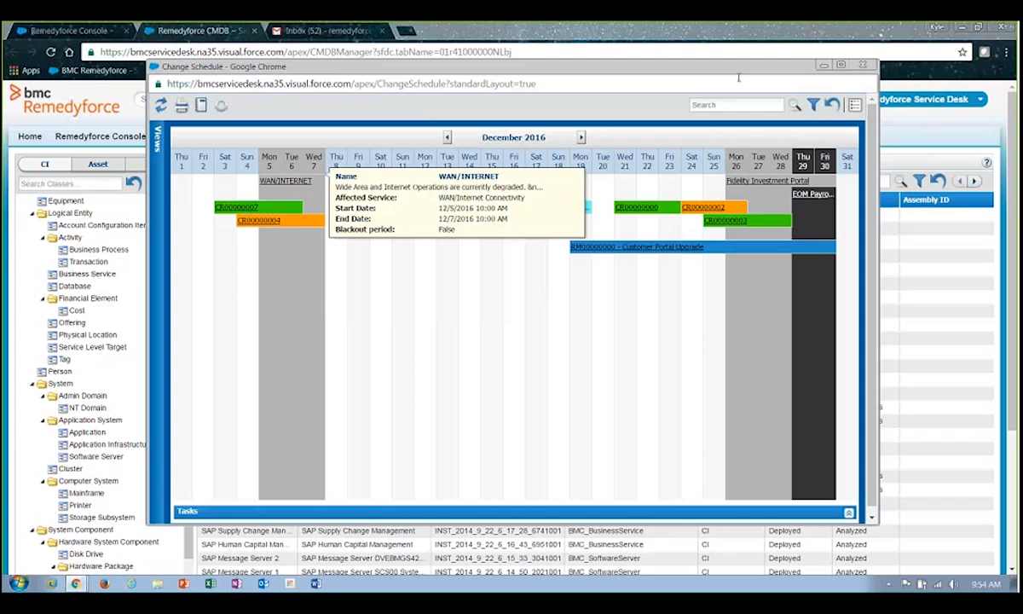
pyautogui.click(863, 65)
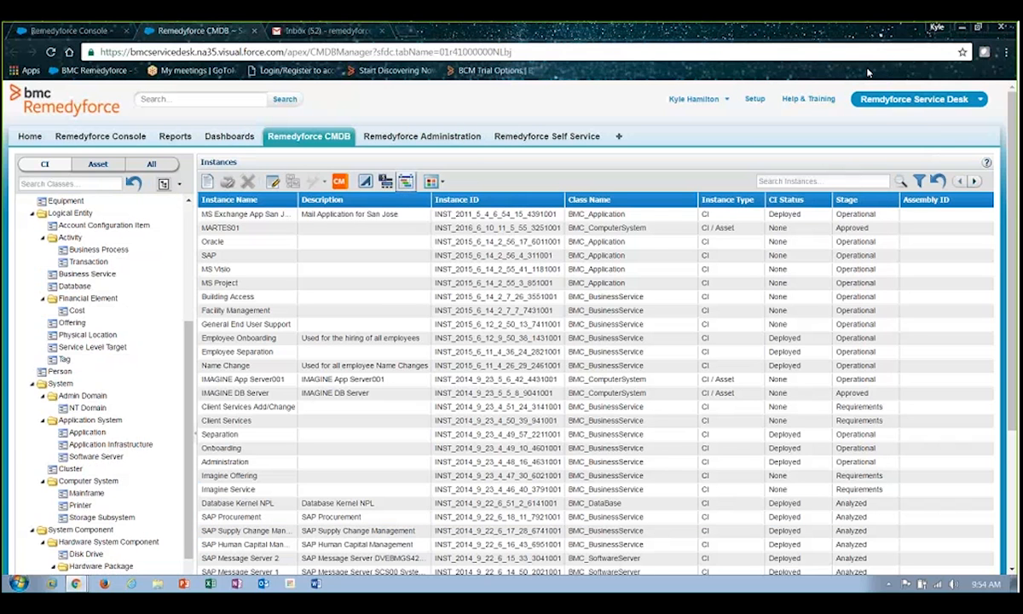